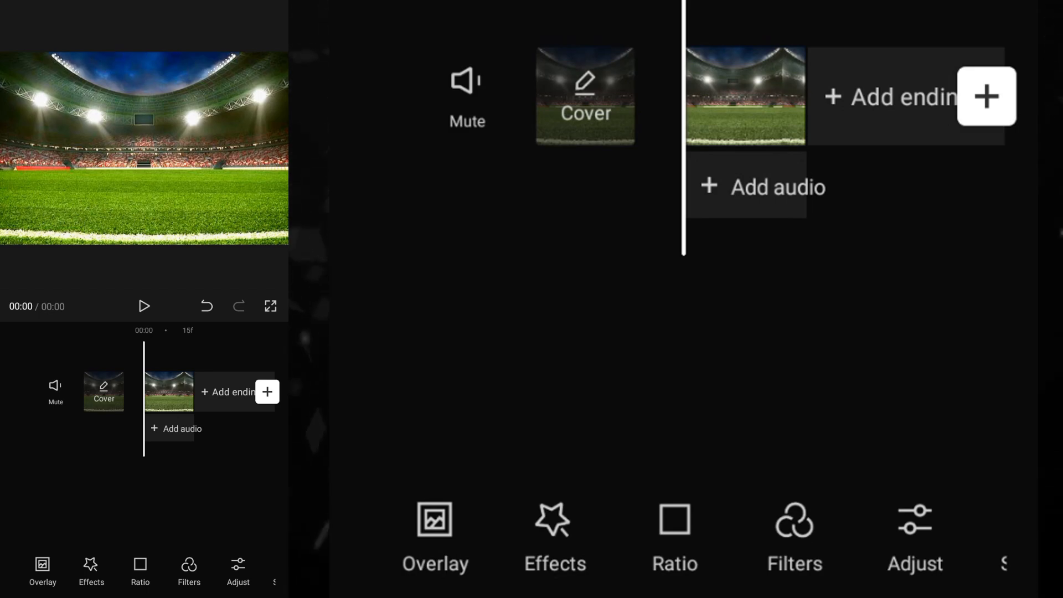
Step: Add the blue-screen blond player video as an overlay above the stadium background
left_click(140, 570)
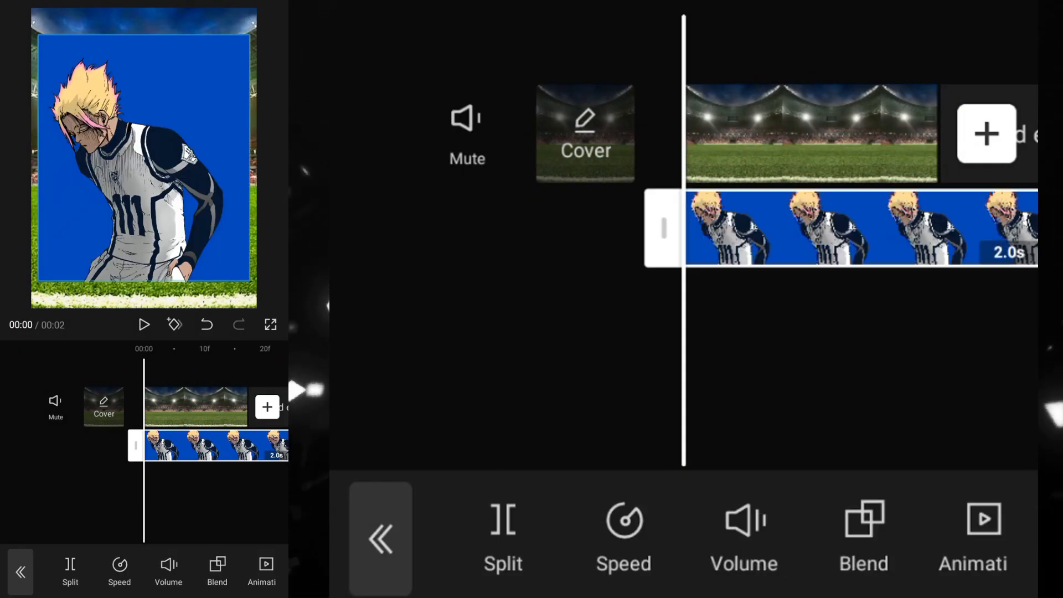
Step: Set the blond player overlay to 2.3x speed and reselect the sped-up clip
left_click(622, 535)
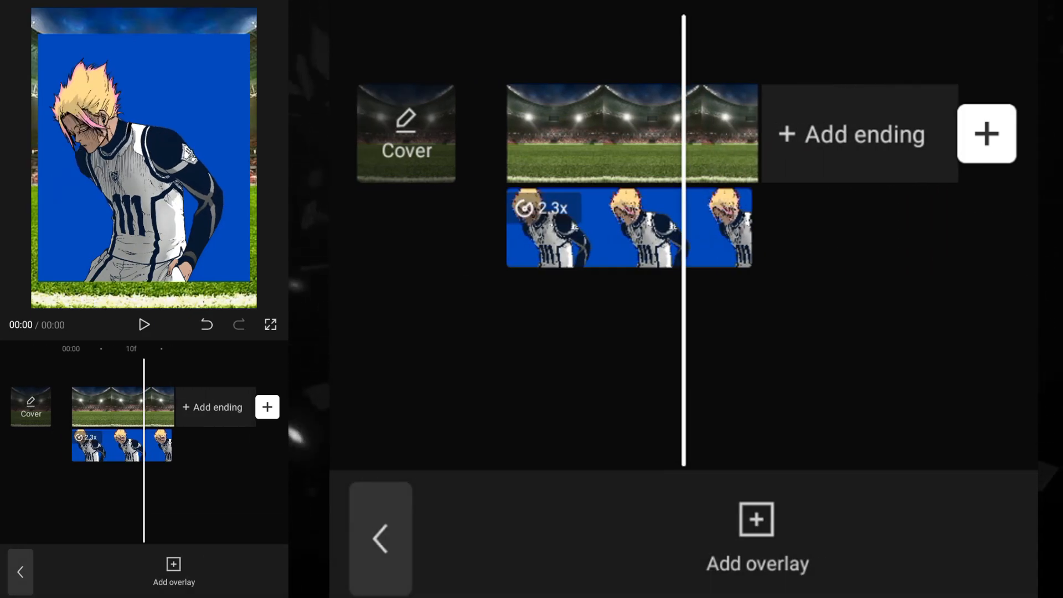
left_click(630, 227)
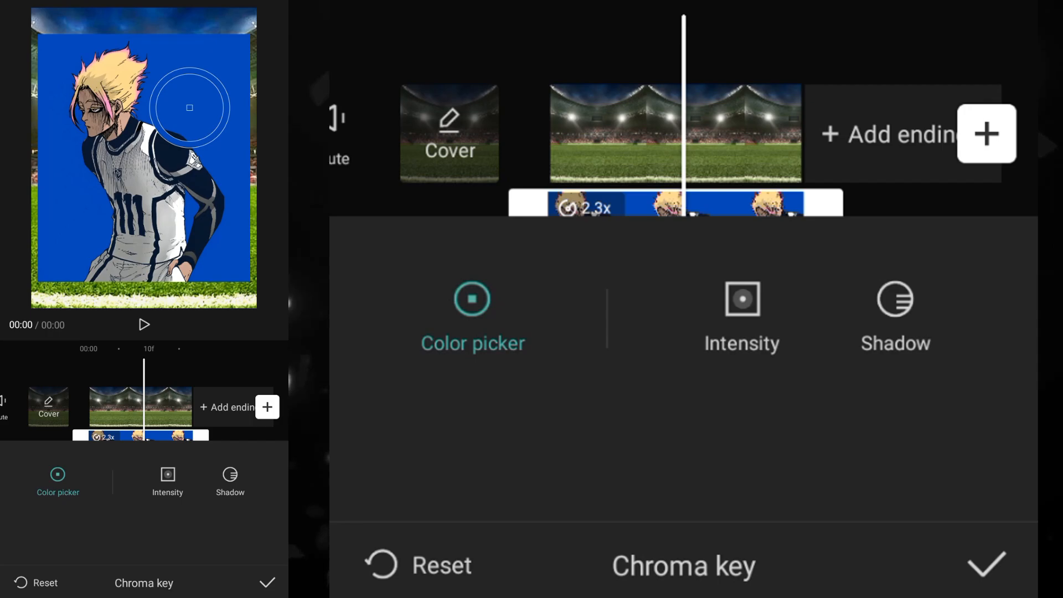
Step: Raise the chroma key intensity to strip the blond player's blue backdrop
left_click(742, 298)
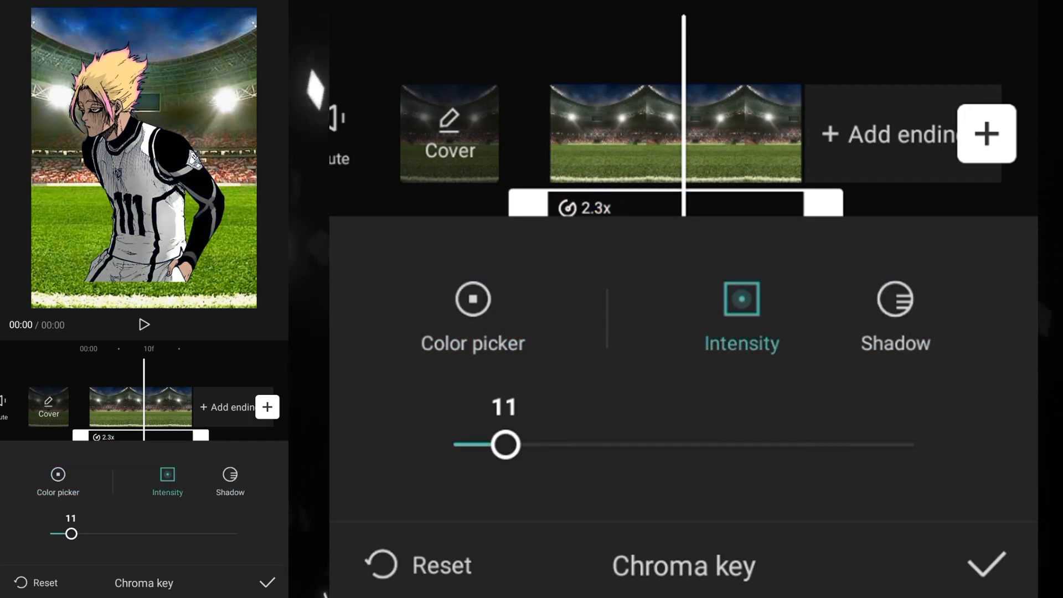
left_click(987, 564)
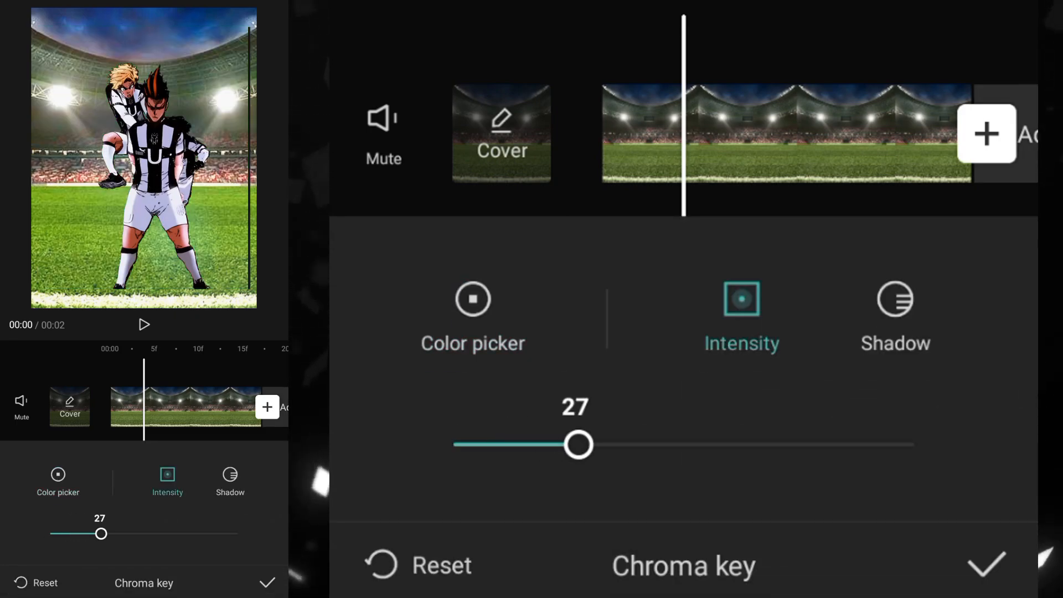
Step: Confirm the green key removal on the black-and-white kit players overlay
left_click(894, 312)
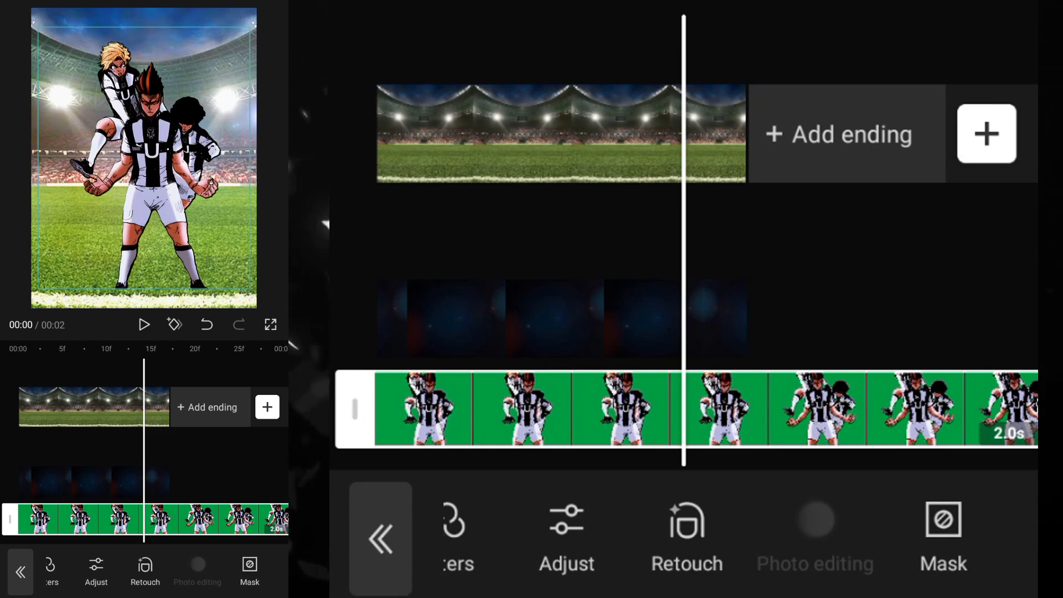
Step: Set the black-and-white players overlay clip to 2.1x speed
scroll("left", 3)
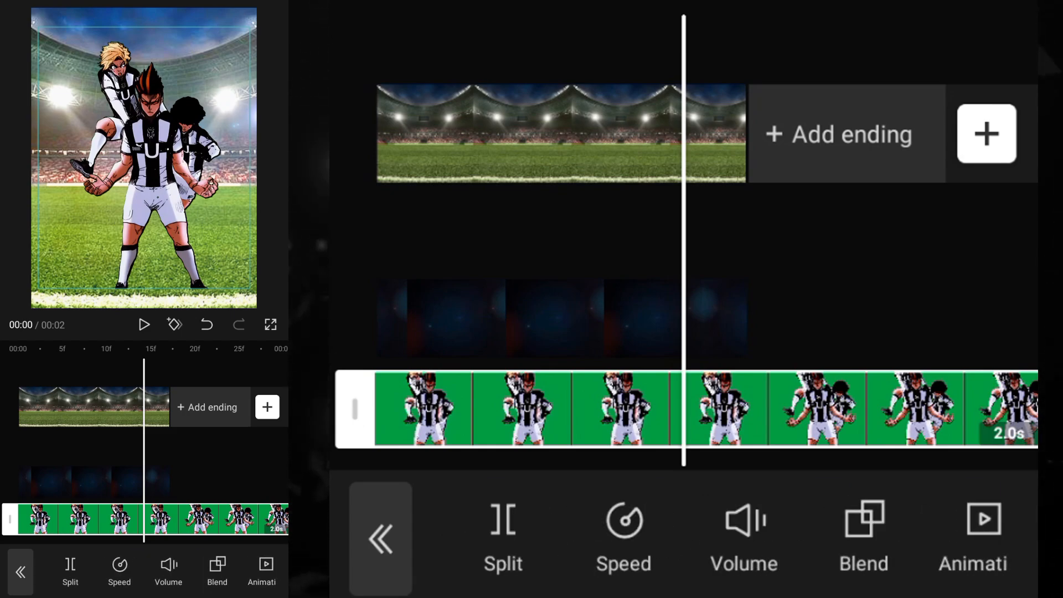
left_click(623, 535)
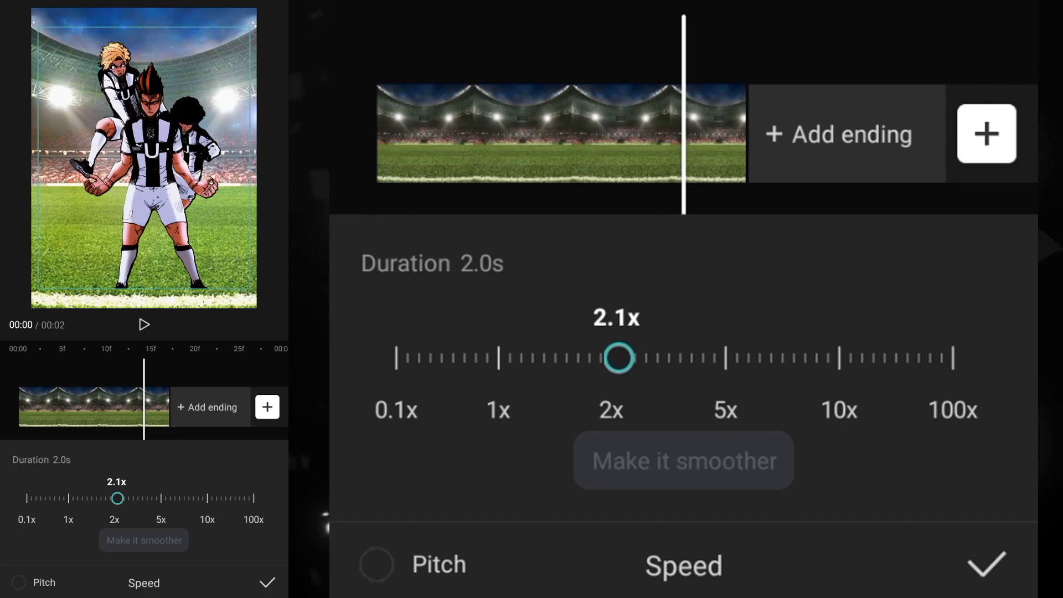
left_click(985, 564)
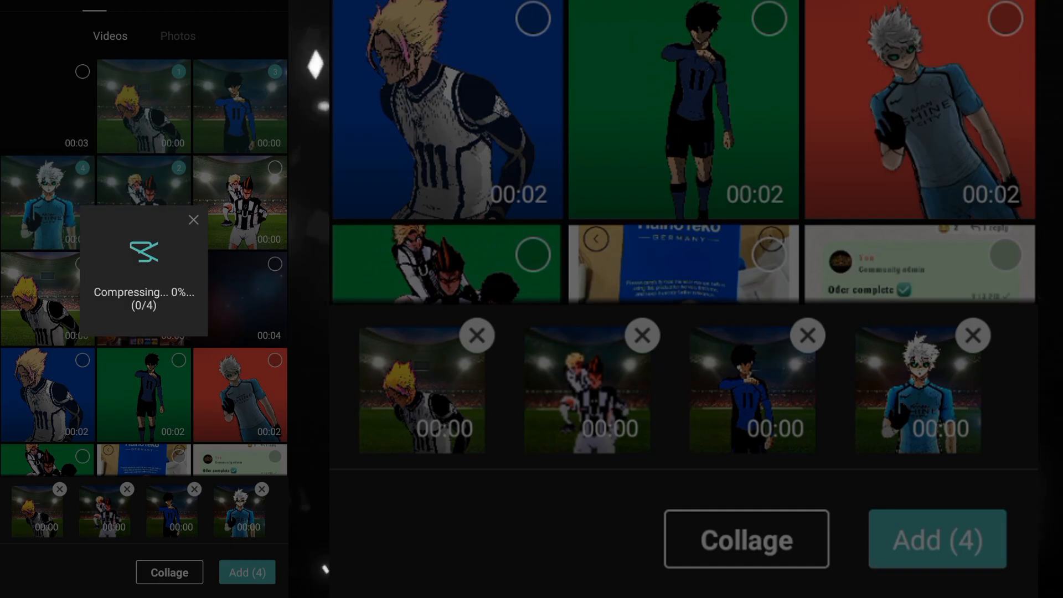
Step: Import the four selected player clips into the new project with Add (4)
left_click(936, 539)
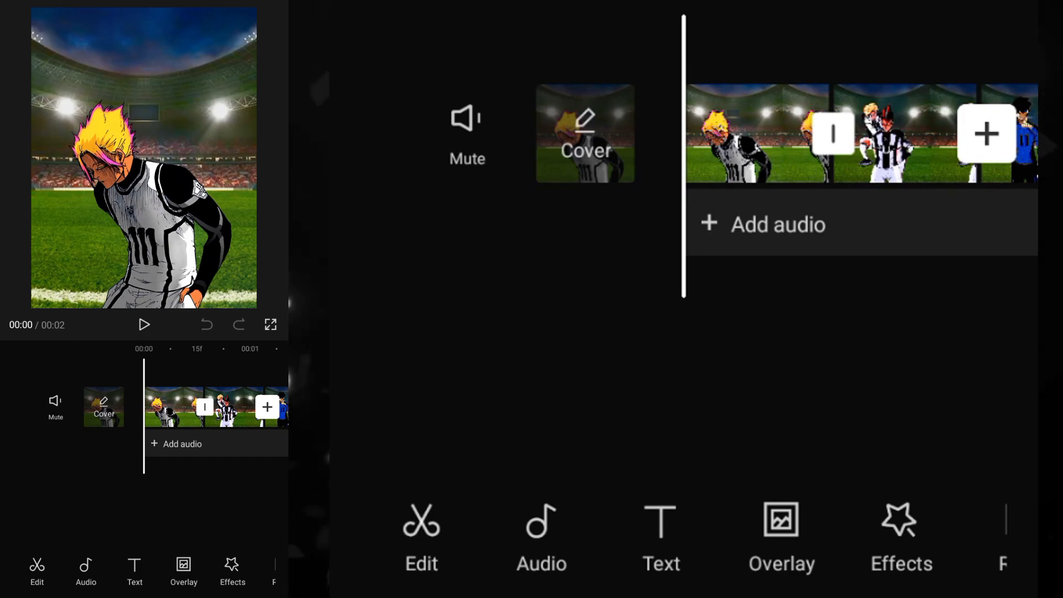
Step: Select the first player clip on the main track for editing
left_click(173, 406)
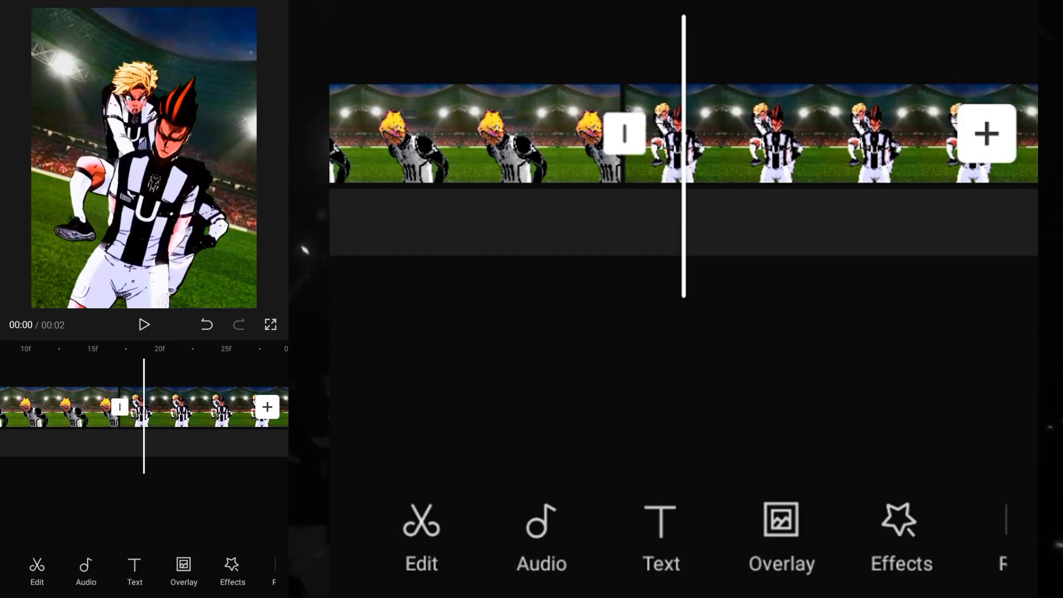
Step: Select the black-and-white players clip at the join for rotate-and-zoom keyframing
left_click(610, 134)
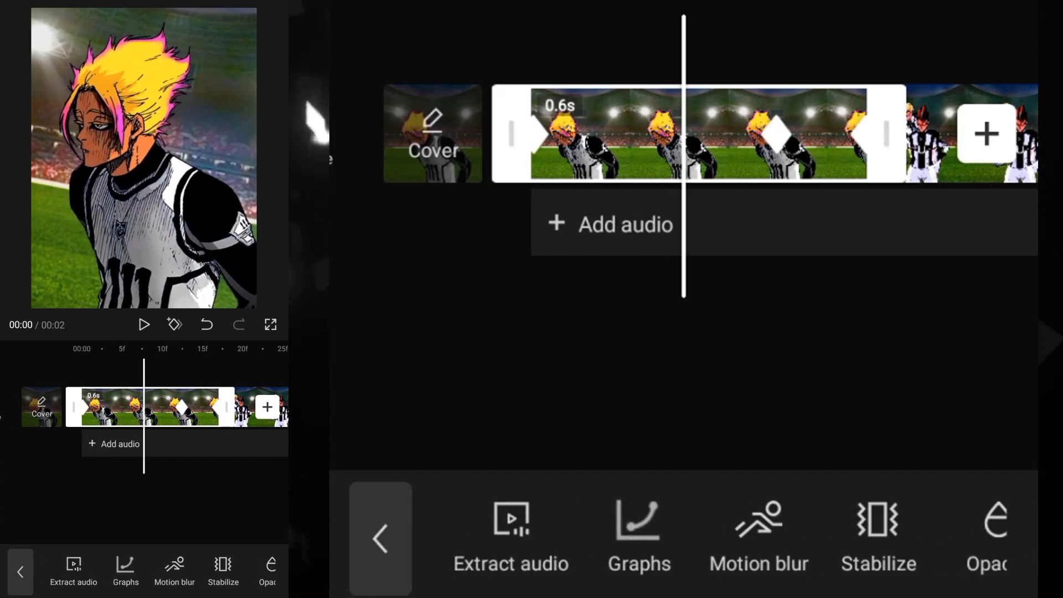
Step: Open Graphs to give the clip's keyframed motion an ease-out curve
left_click(638, 539)
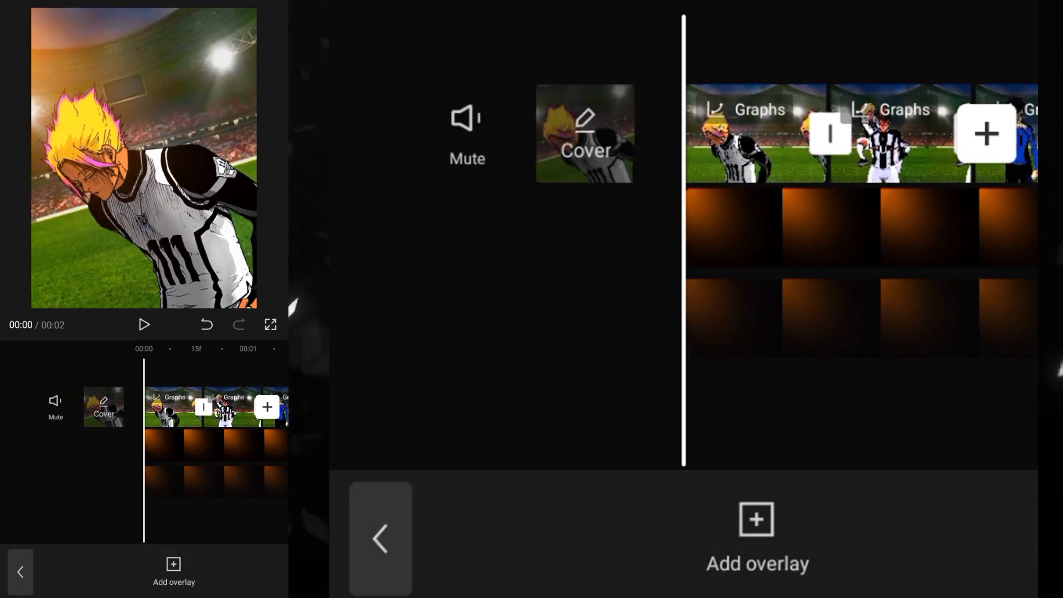
Step: Play back the sequence with both orange light overlay layers in place
left_click(144, 324)
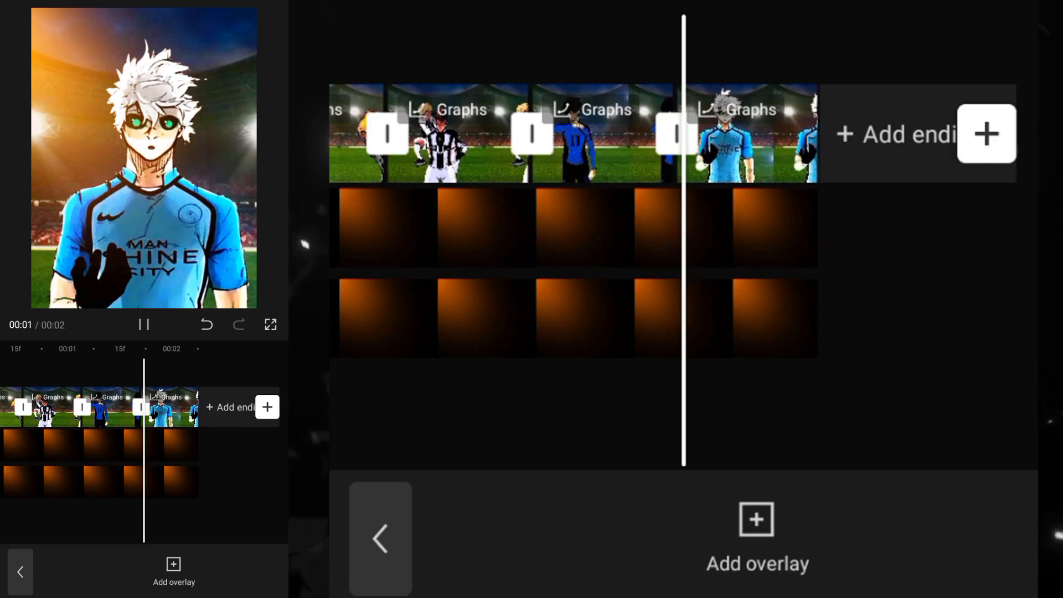